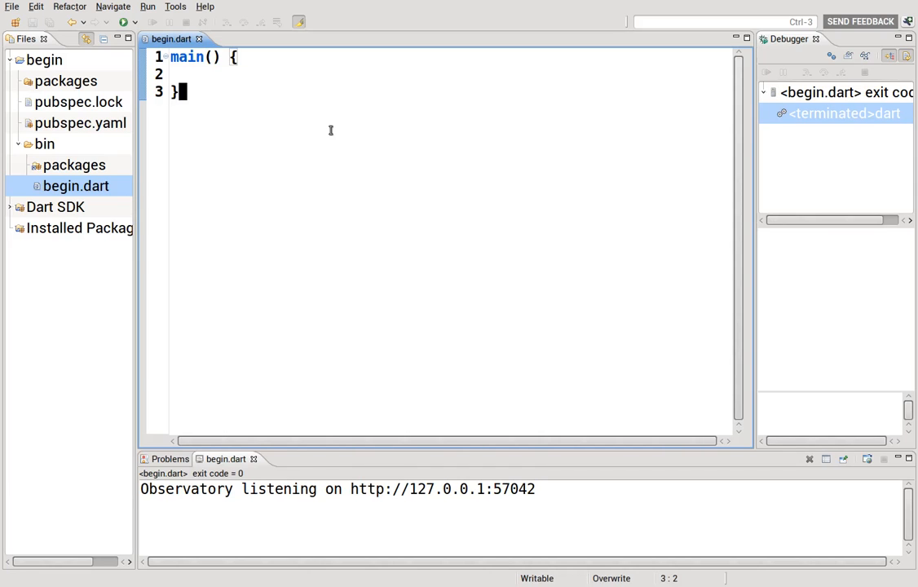
Declare var a=1; on line 2 of main, undoing a first attempt without var.
text(a=1)
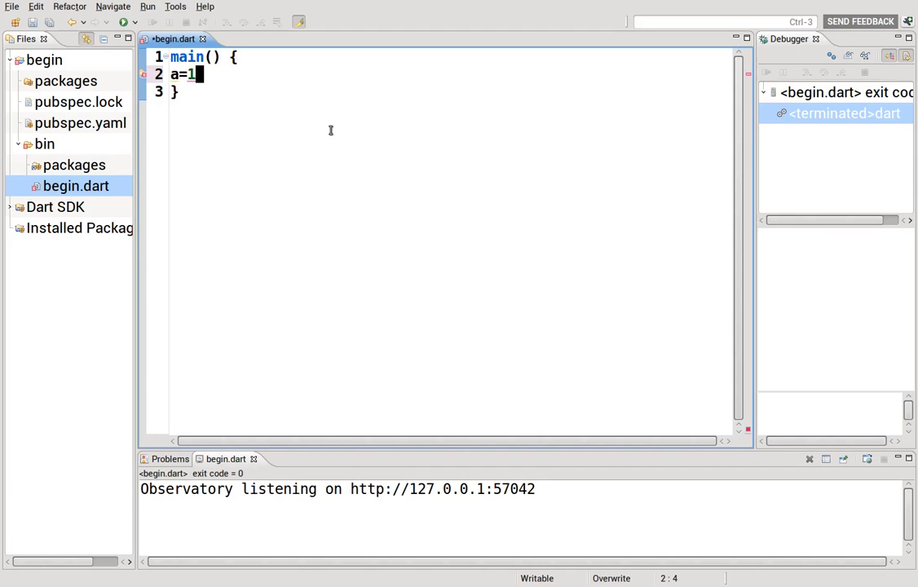
key(Ctrl+z)
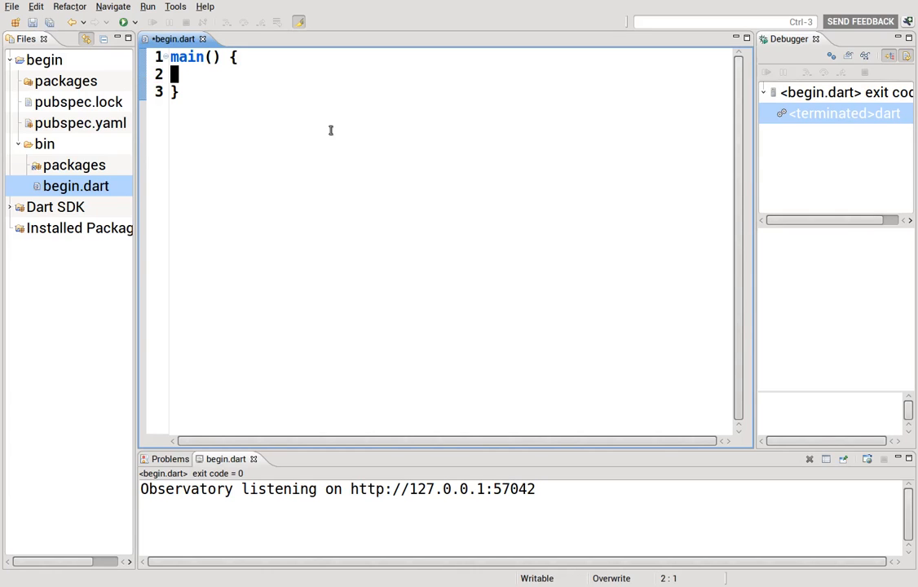
text(var)
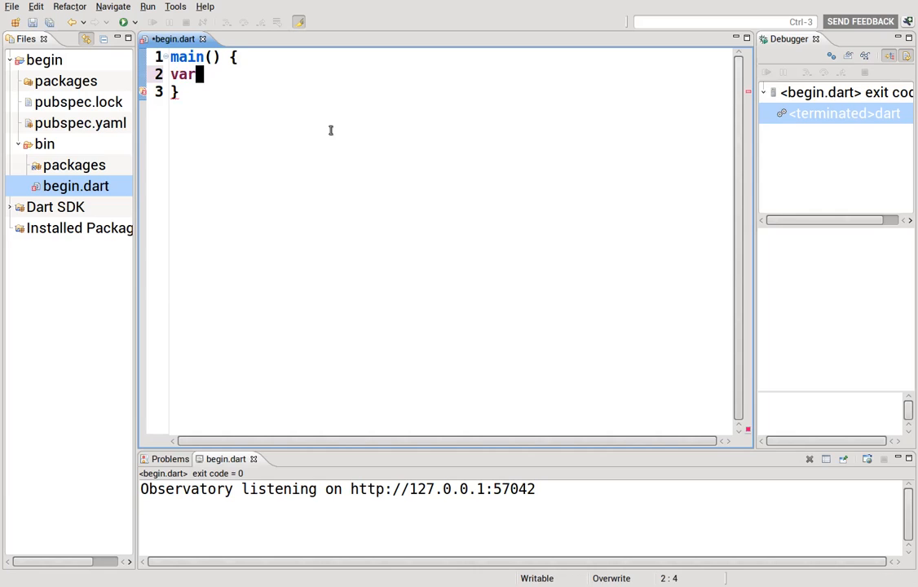
text(a)
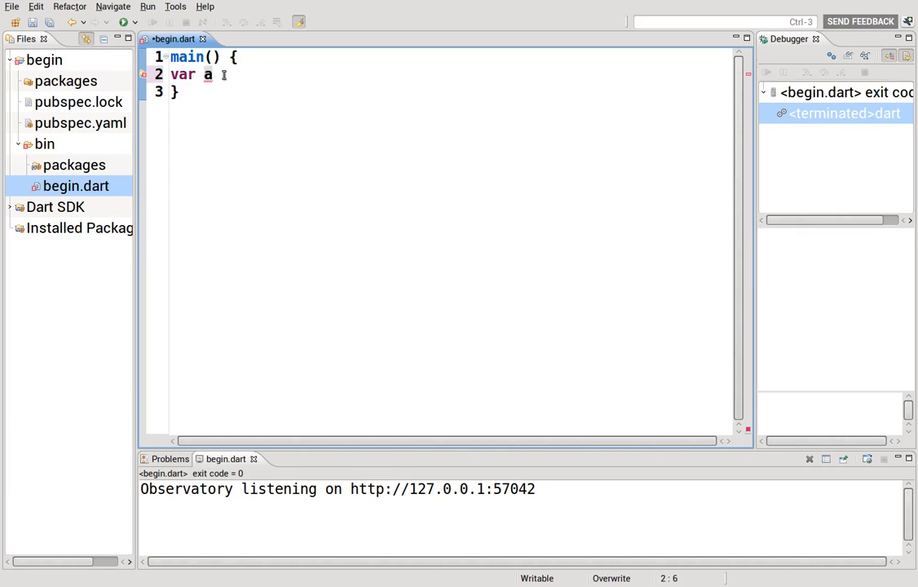
text(=)
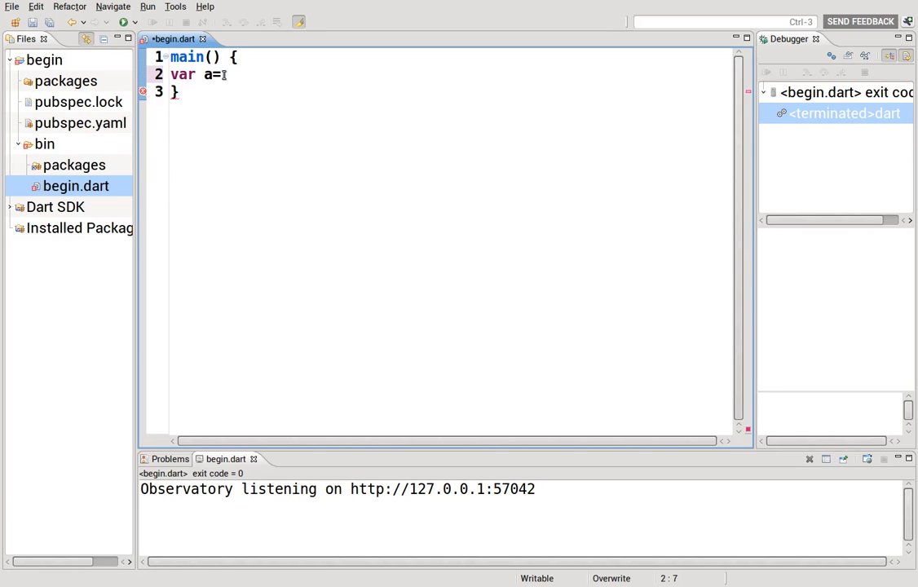
text(1;)
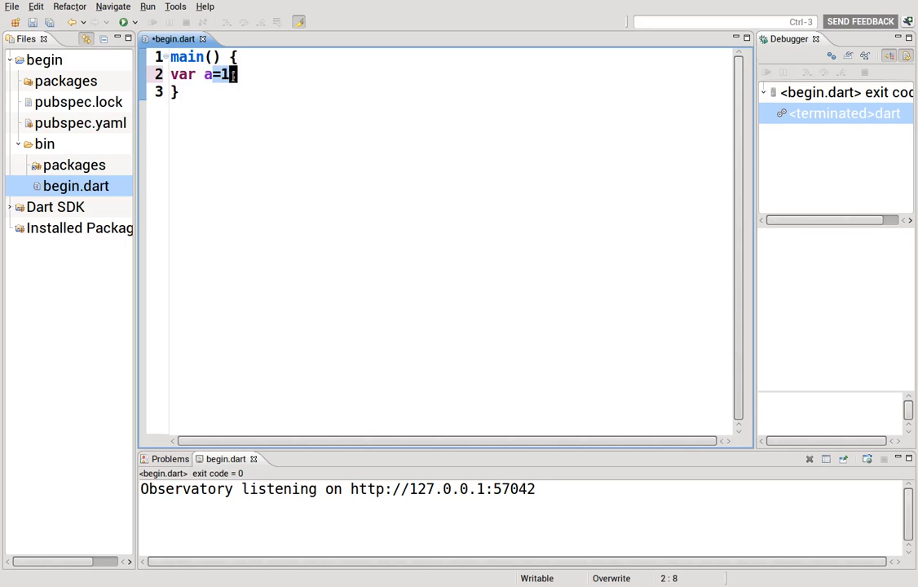
Add print(a); on the line below the declaration.
text(;)
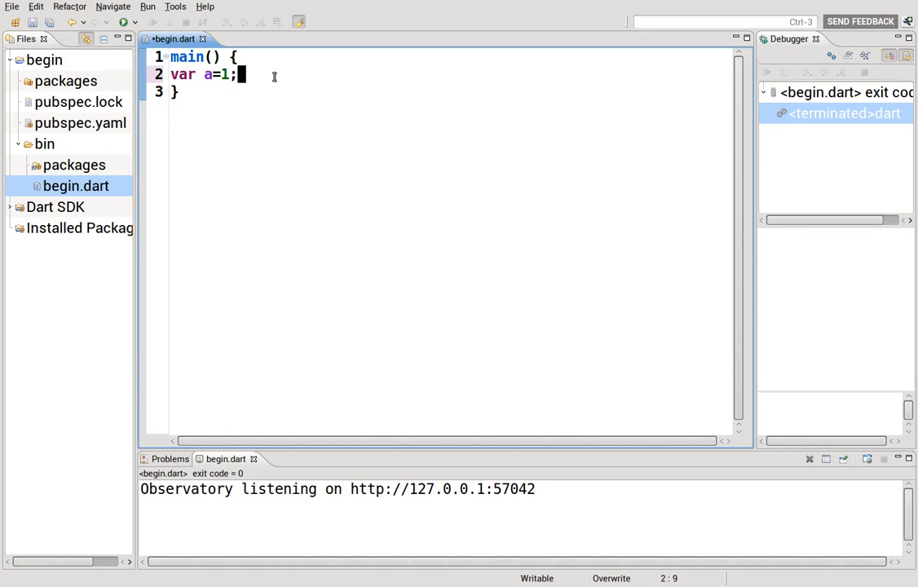
text(print(a)
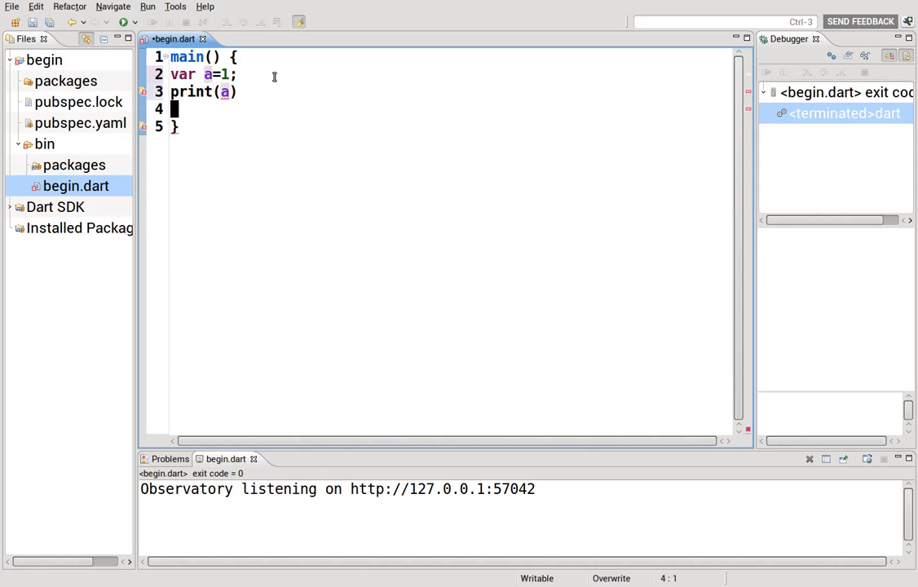
text(;)
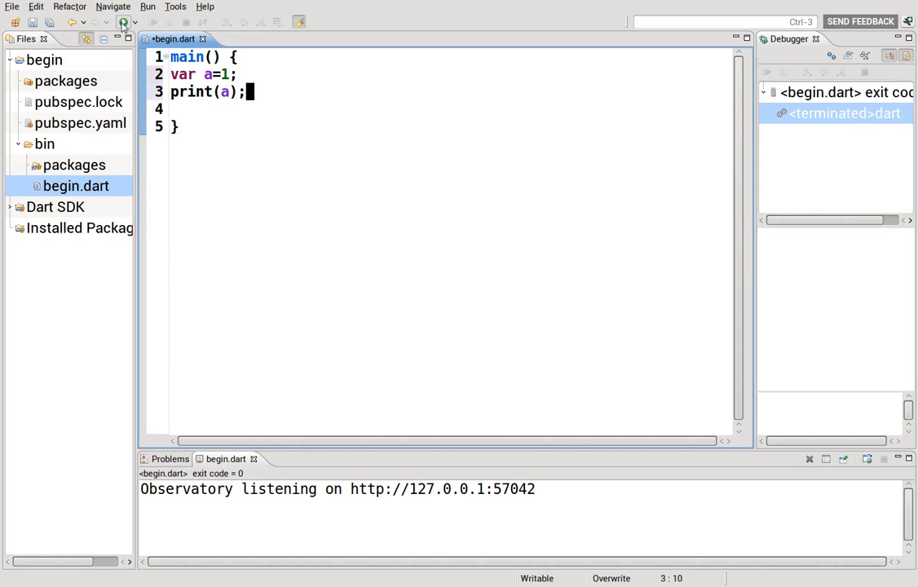
Run the program, reassign a=3; below the declaration, and run again to print 3.
click(120, 19)
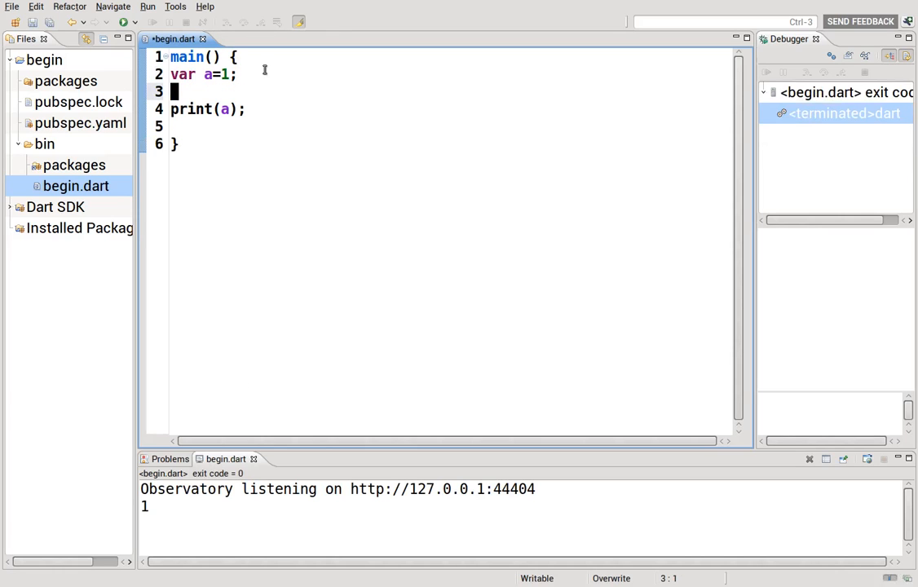
text(a=)
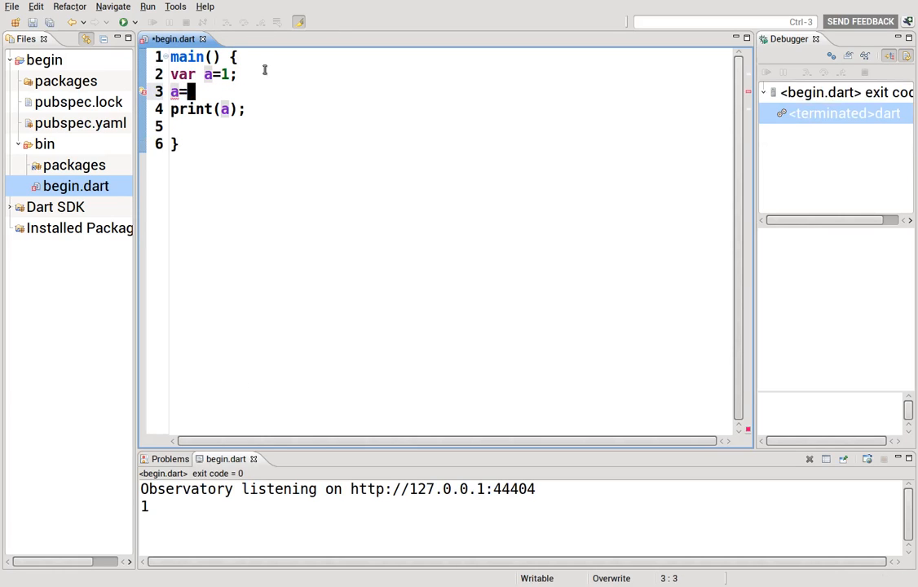
text(3;)
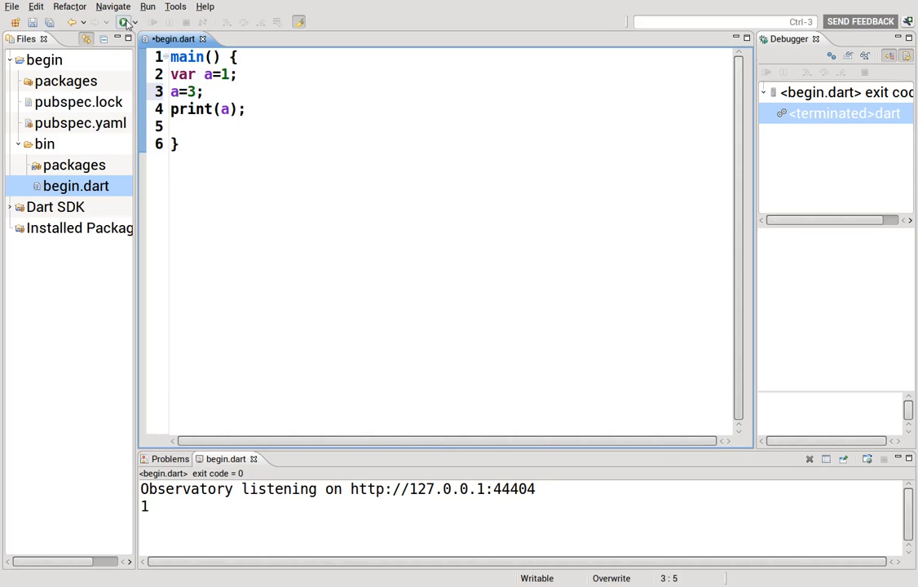
click(121, 23)
text(")
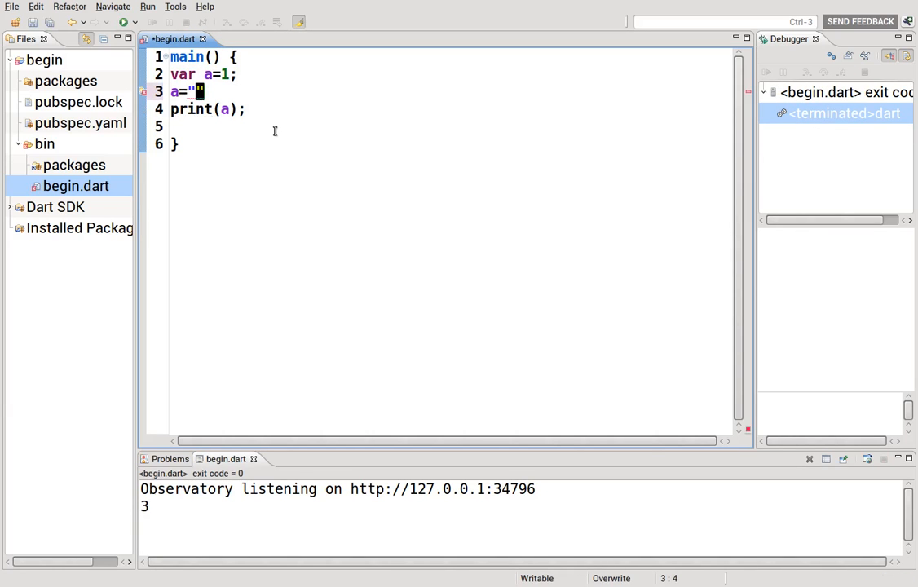
Change the reassignment to the string a="Hello, World!";.
text(Hello,)
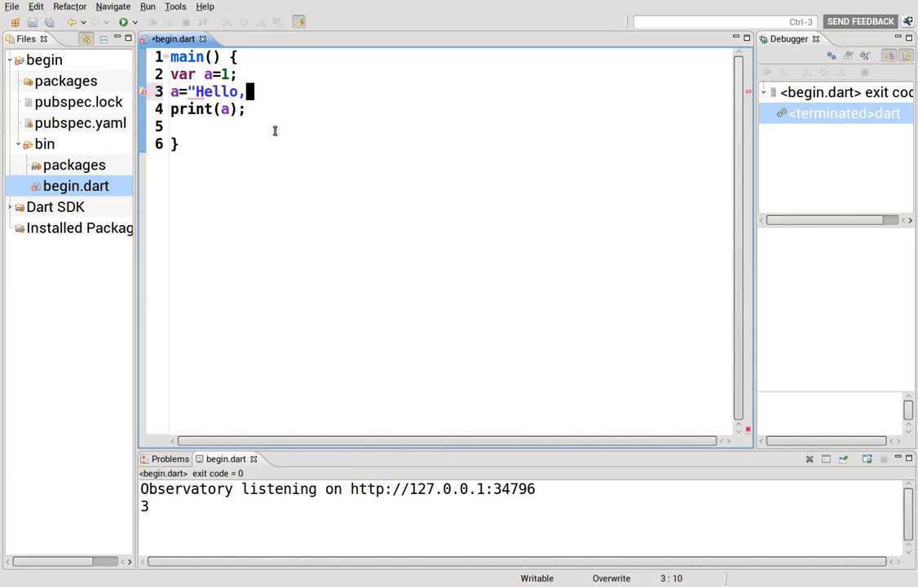
text(World)
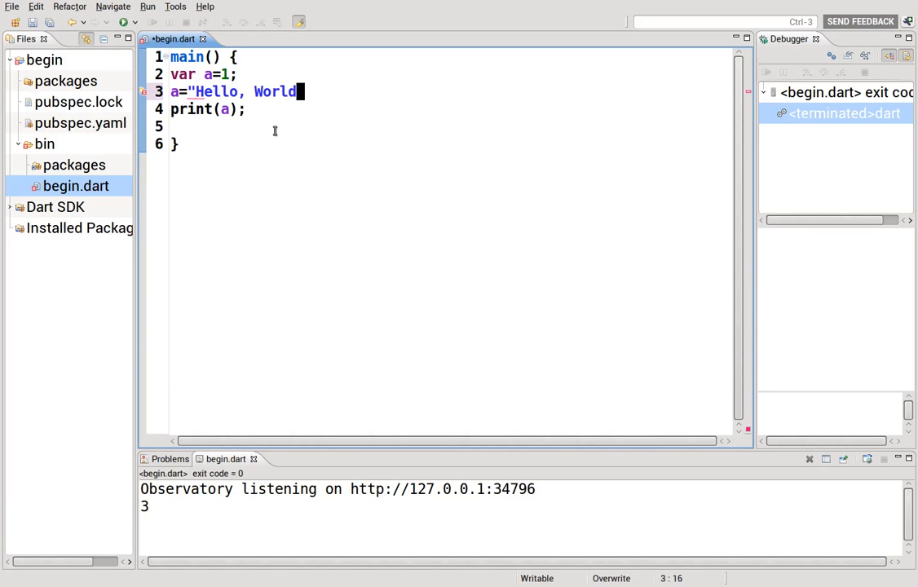
text(!")
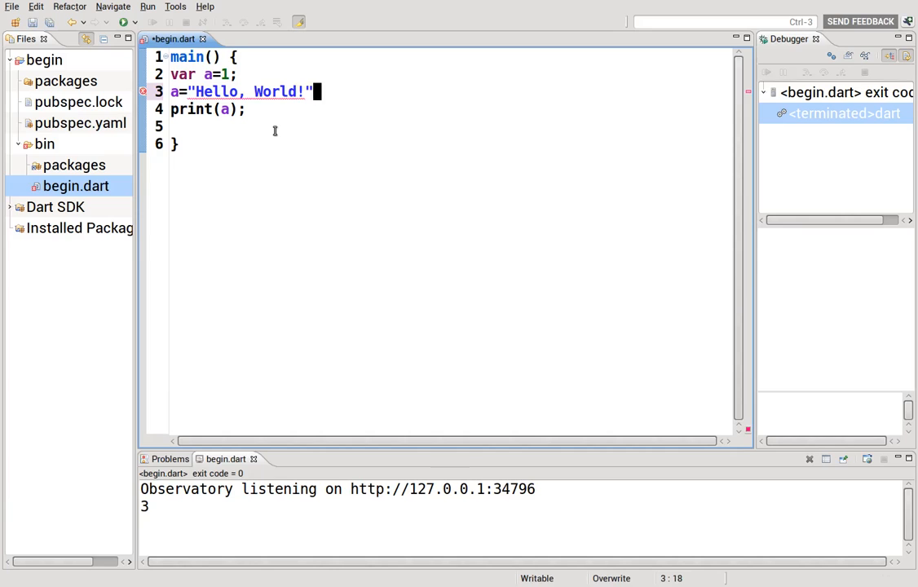
text(;)
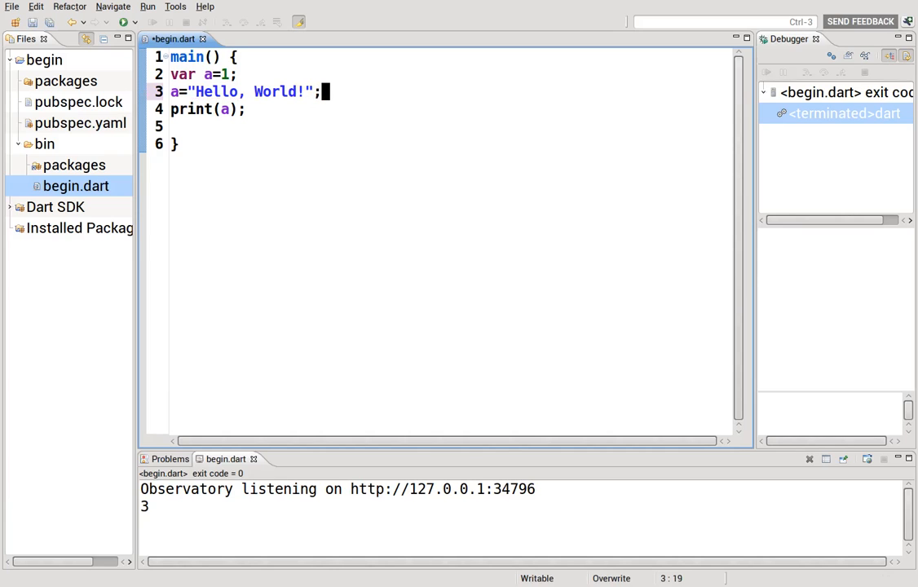
Run to print Hello, World!, add a=33.444; before print(a), and run again to print 33.444.
click(110, 21)
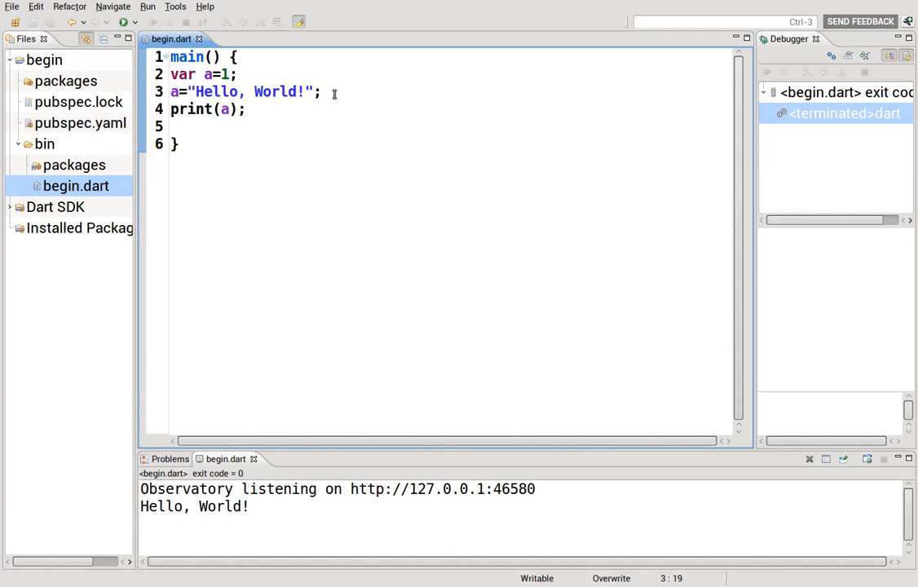
text(a)
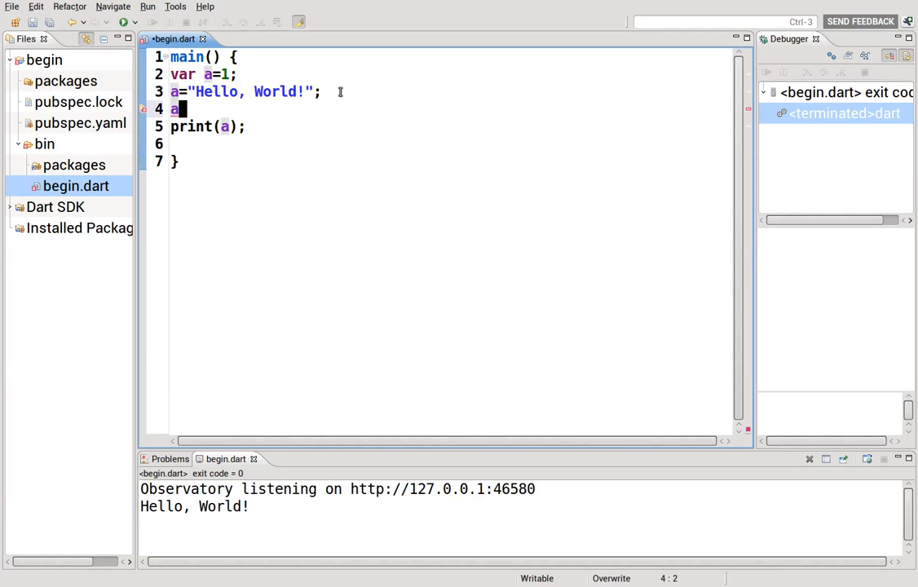
text(=3)
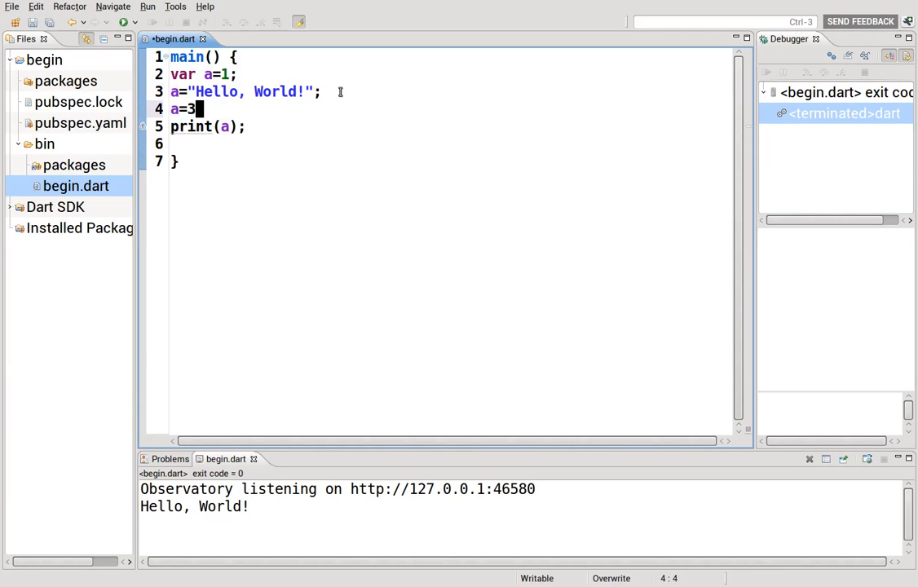
text(3.444;)
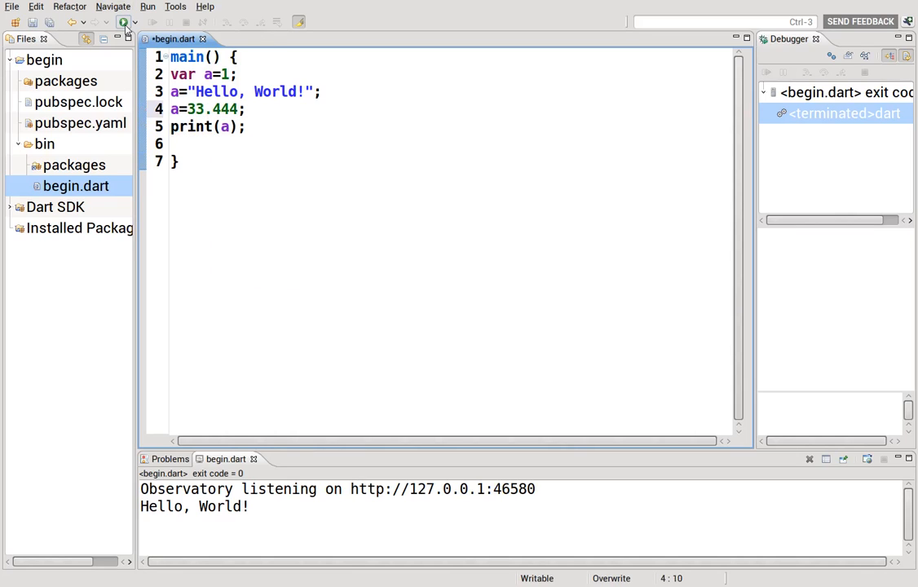
click(121, 22)
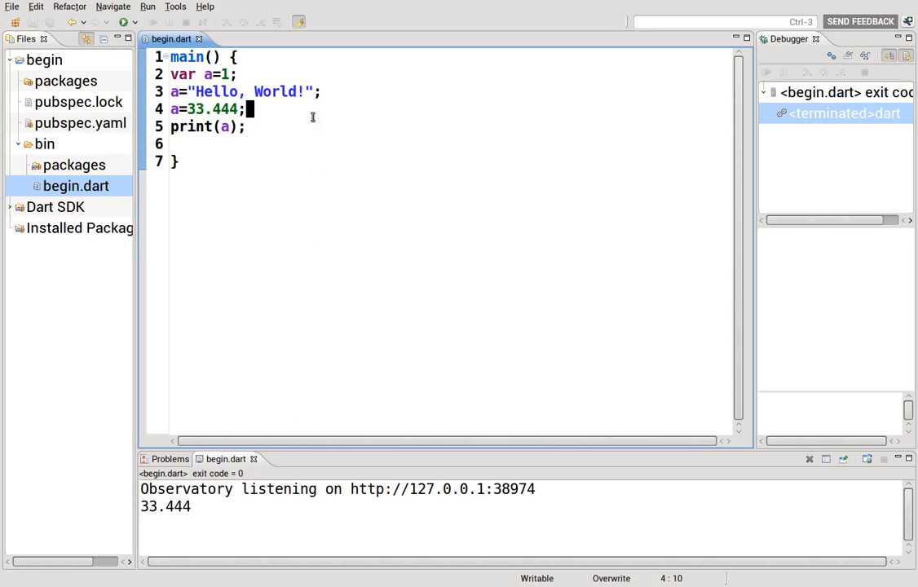
Append a //dynamic typing comment to the print(a) line.
text(//)
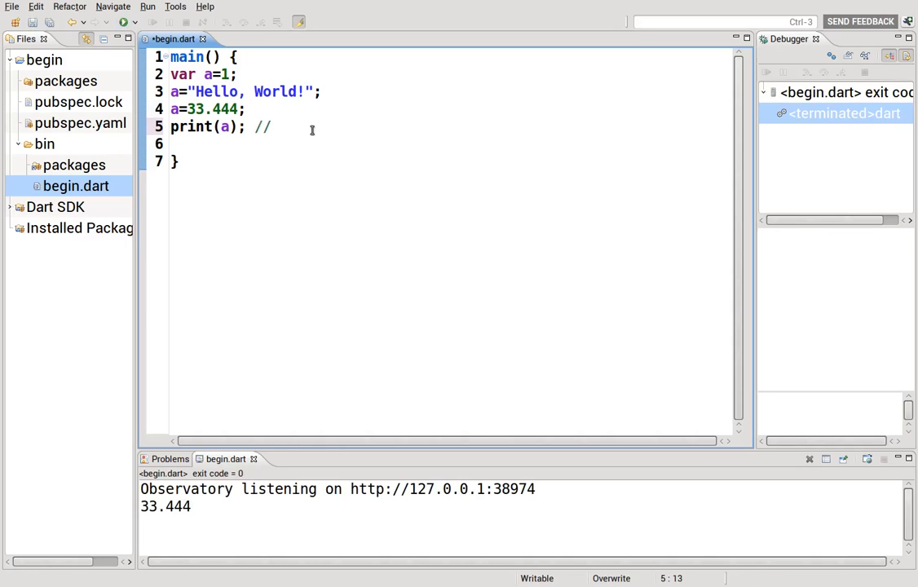
text(dynamic typing)
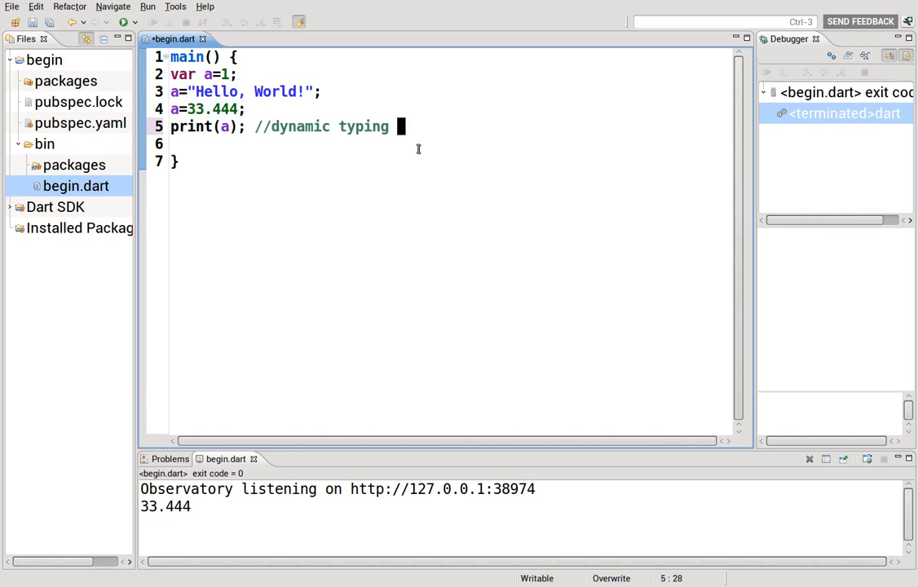
key(Enter)
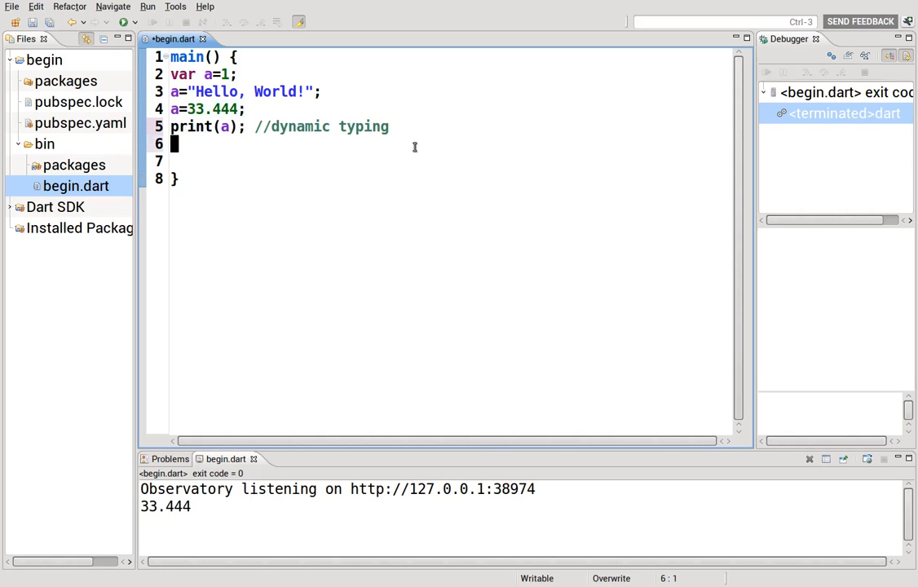
Add a new comment line reading //strong typing vs weak typing.
text(//)
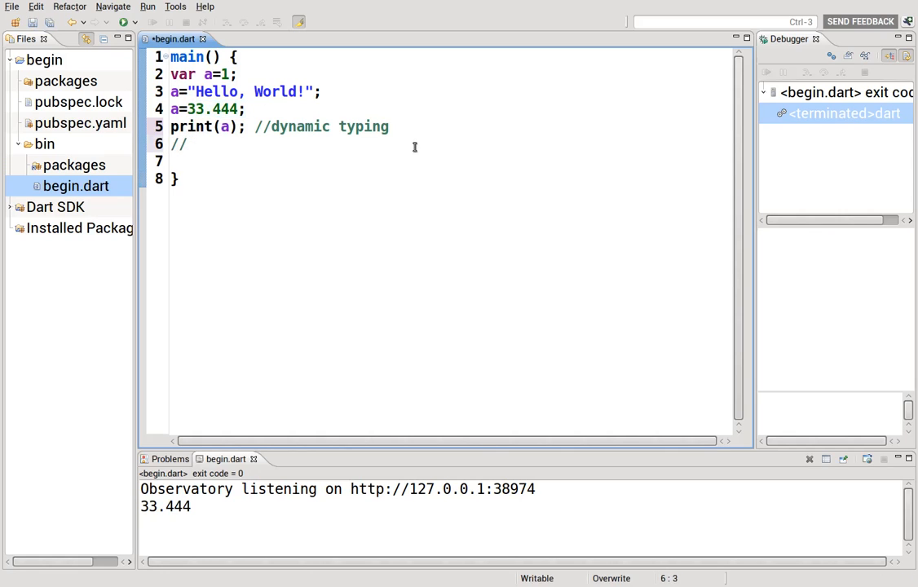
text(strong typing vs)
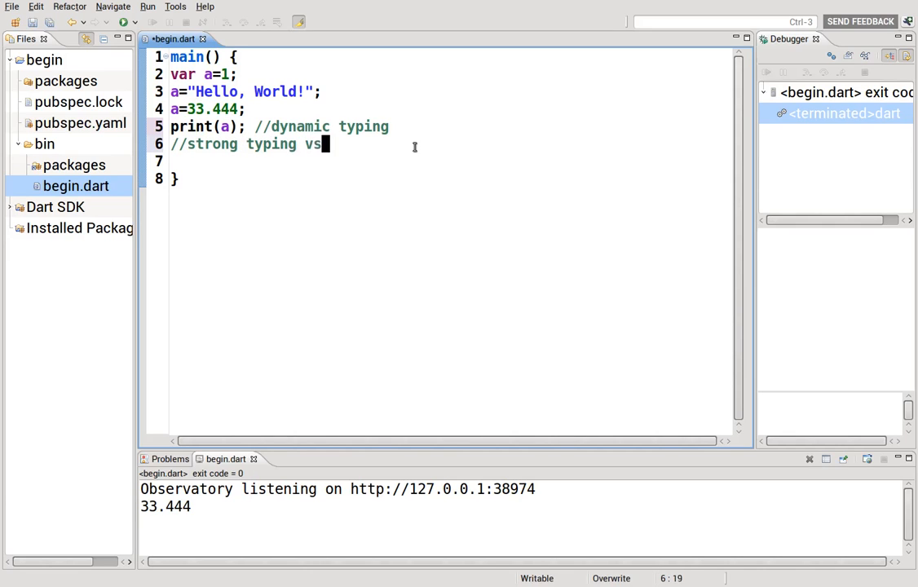
text(weak)
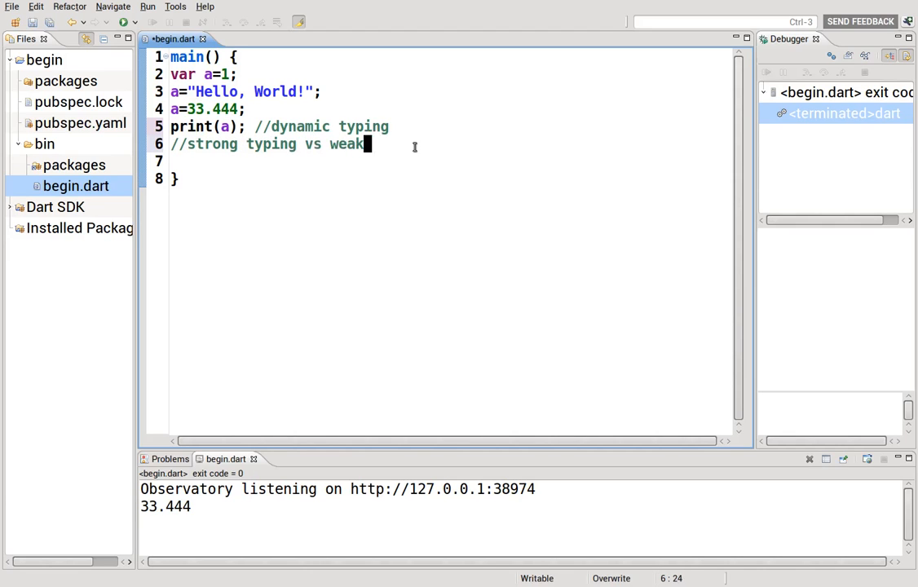
text(typing)
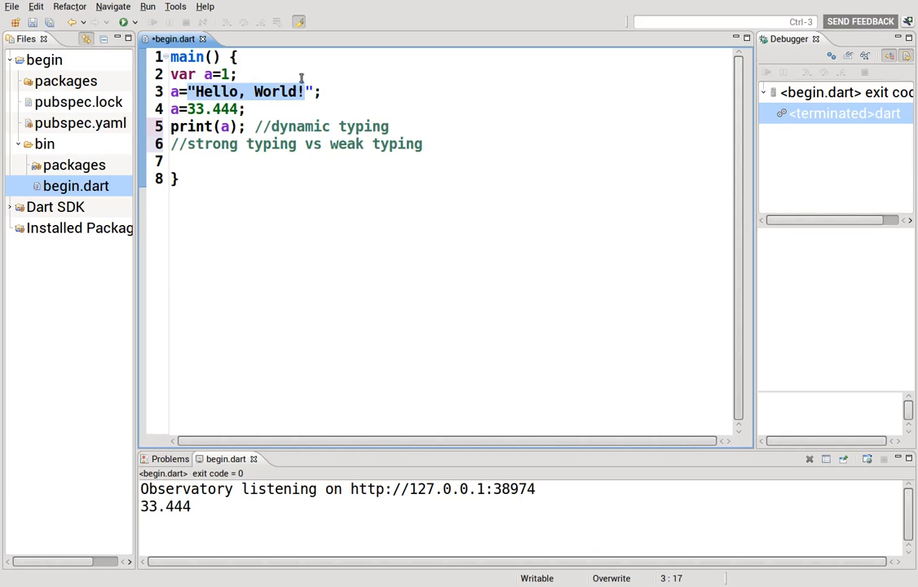
Replace the "Hello, World!" string on line 3 with the number 44.
click(308, 109)
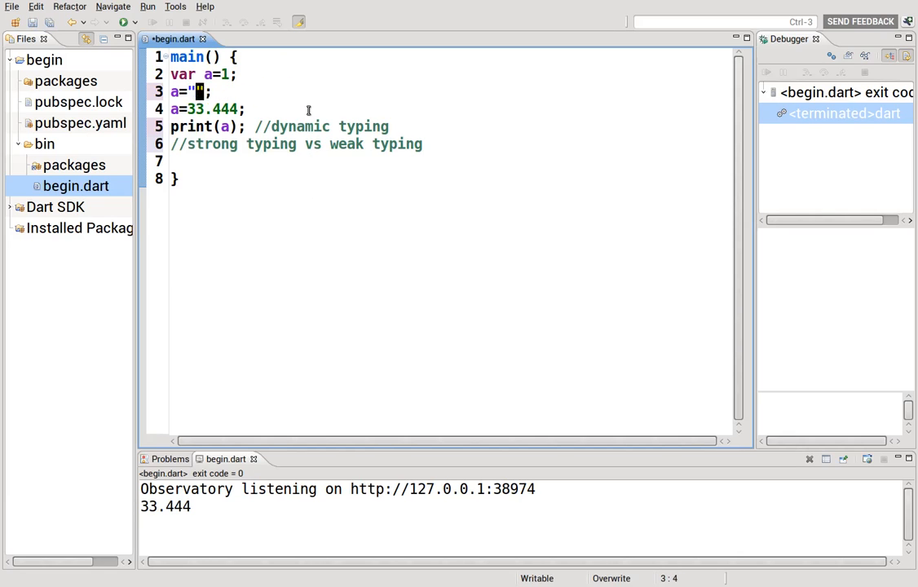
text(44)
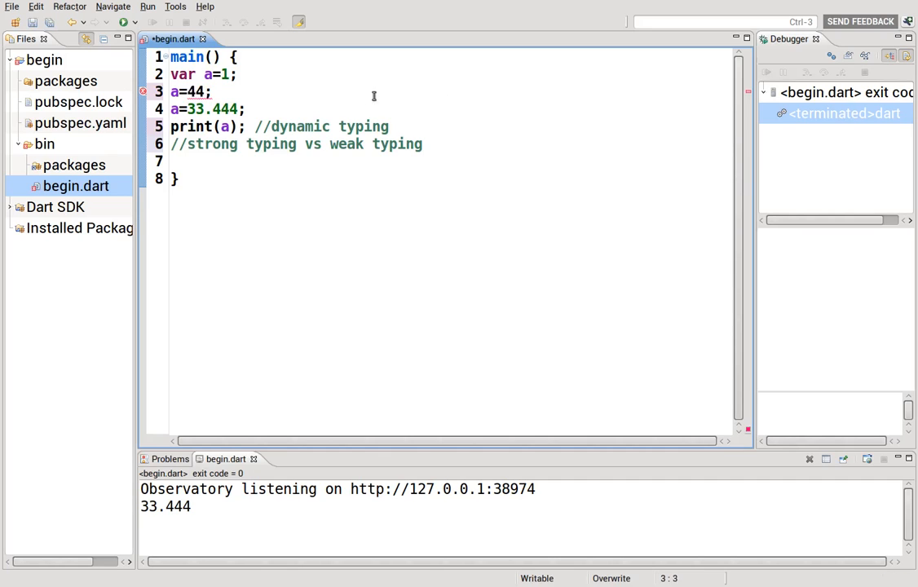
mouse_move(227, 75)
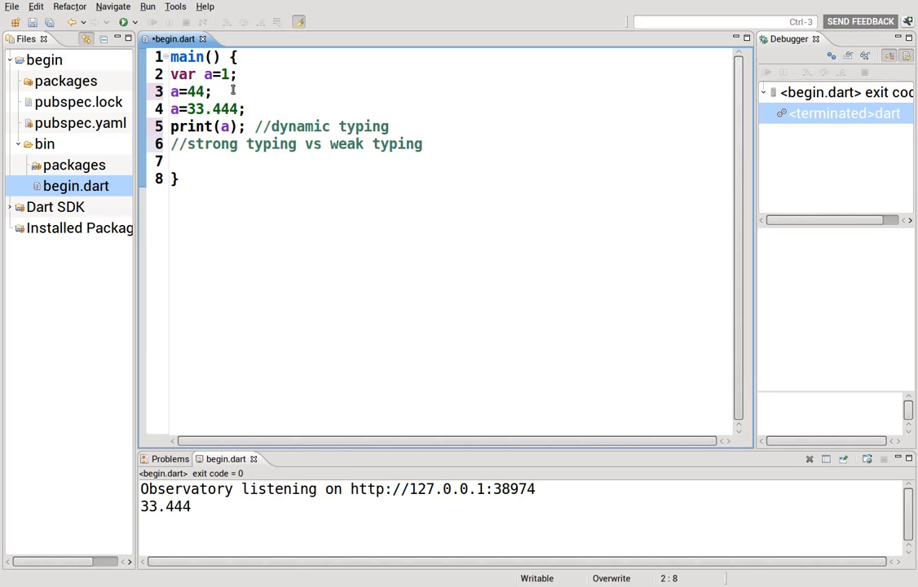
click(230, 75)
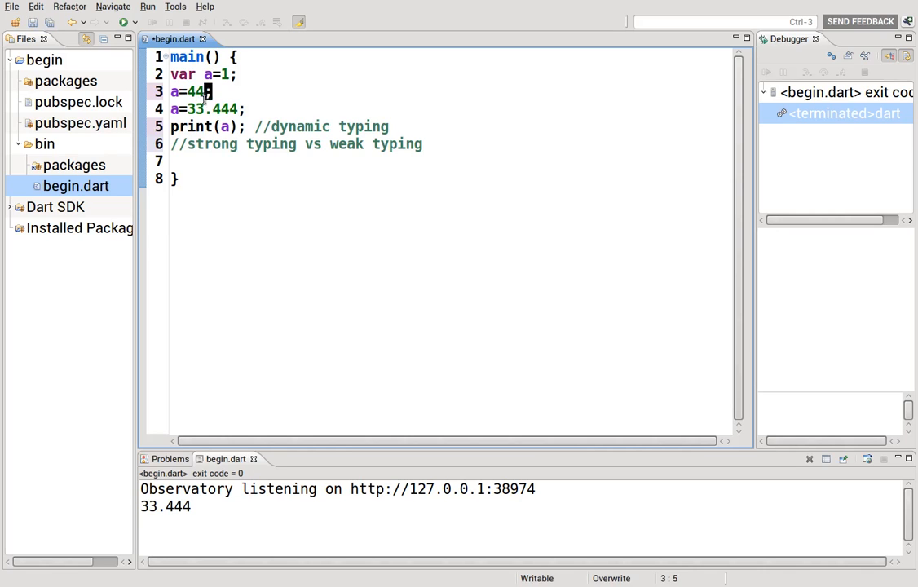
mouse_move(195, 108)
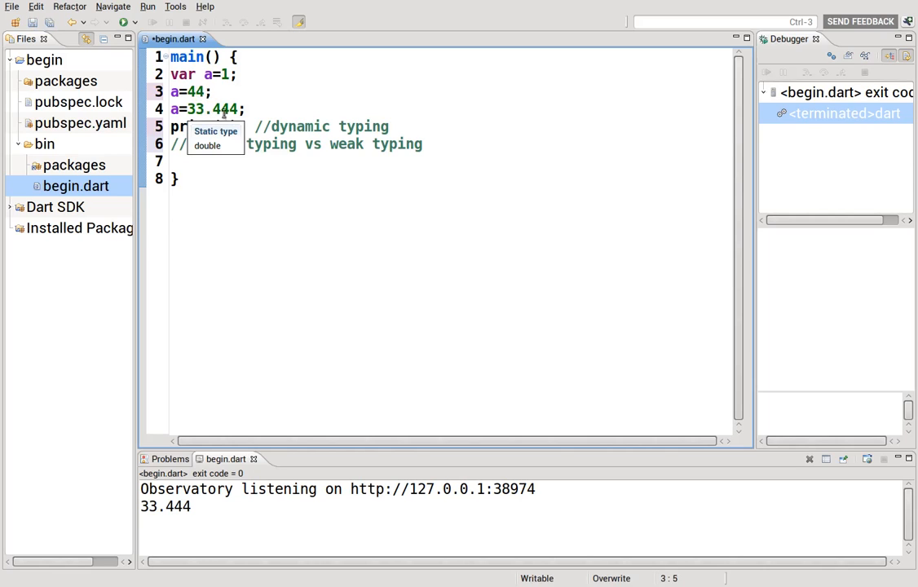
click(246, 109)
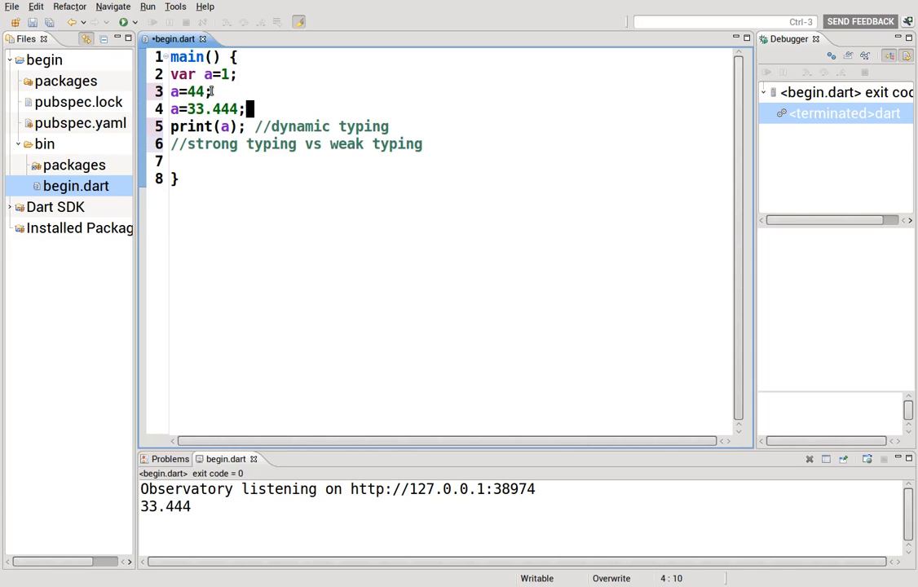
mouse_move(215, 108)
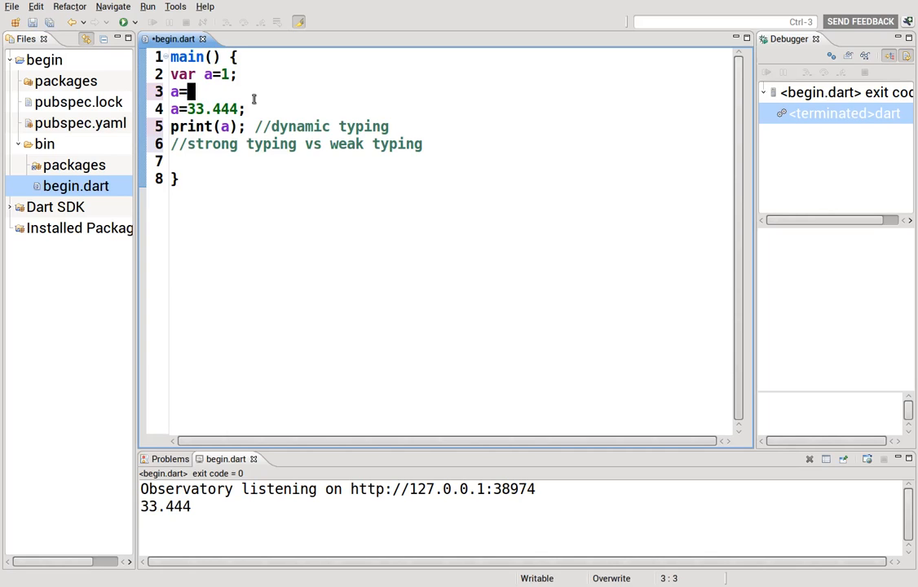
Change line 3 back to a="Hello World"; and start a // comment after var a=1;.
text("")
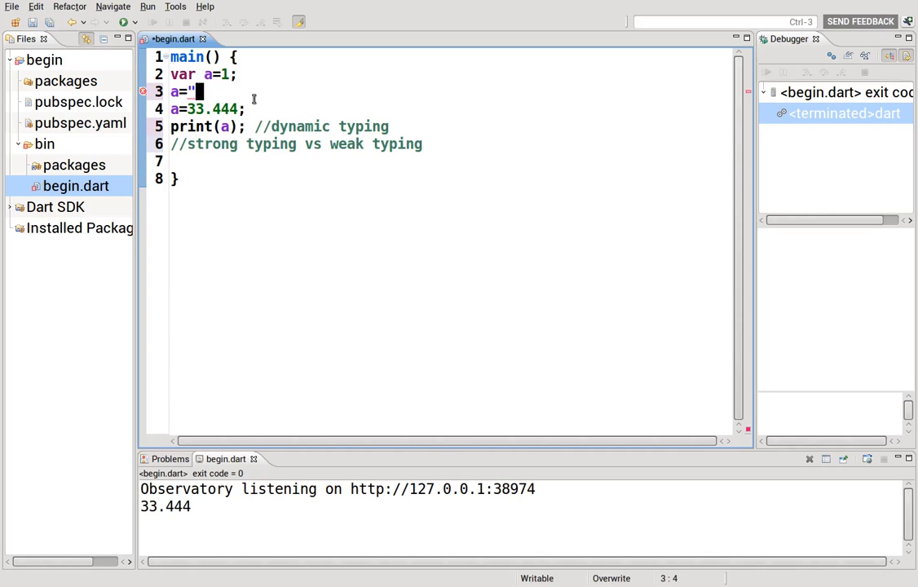
text(Hello)
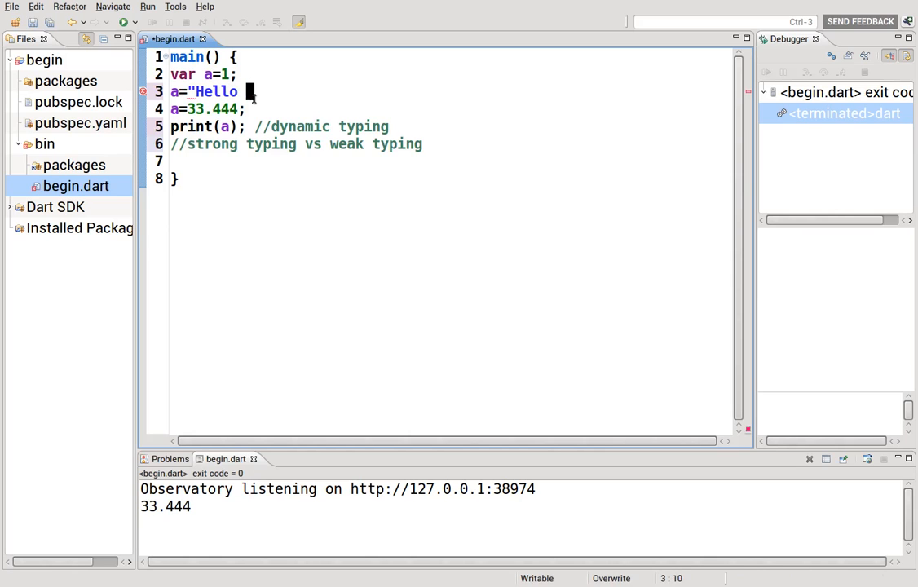
text(World";)
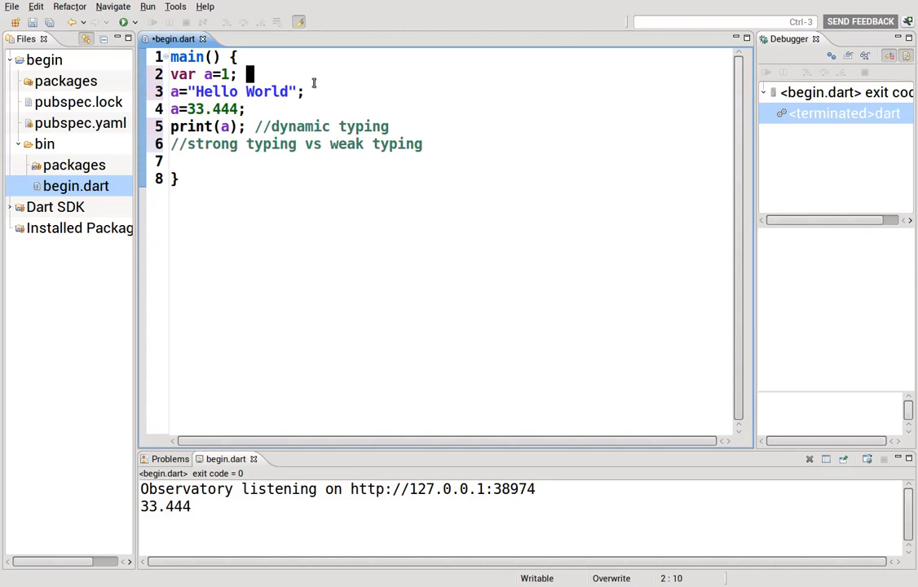
text(//)
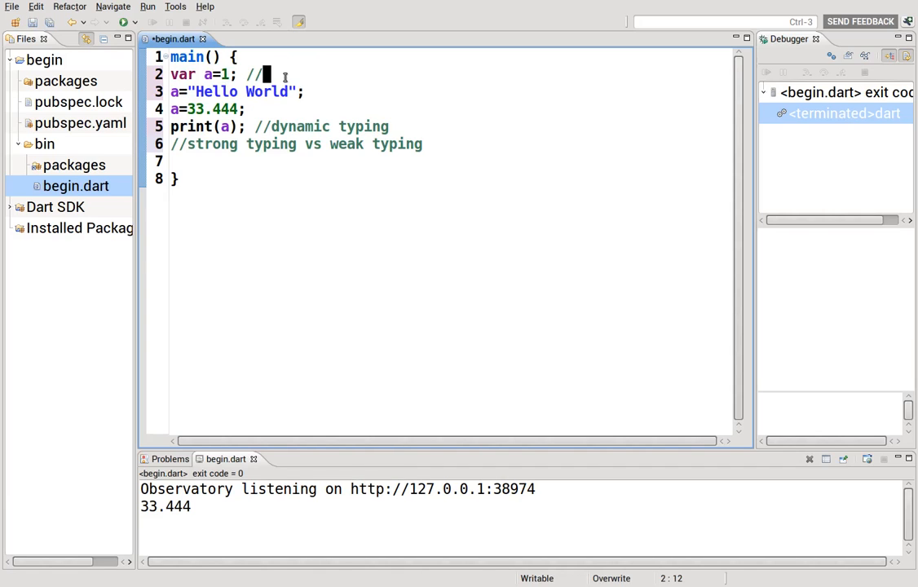
Label line 2 //number literal and line 3 // string literal.
text(number li)
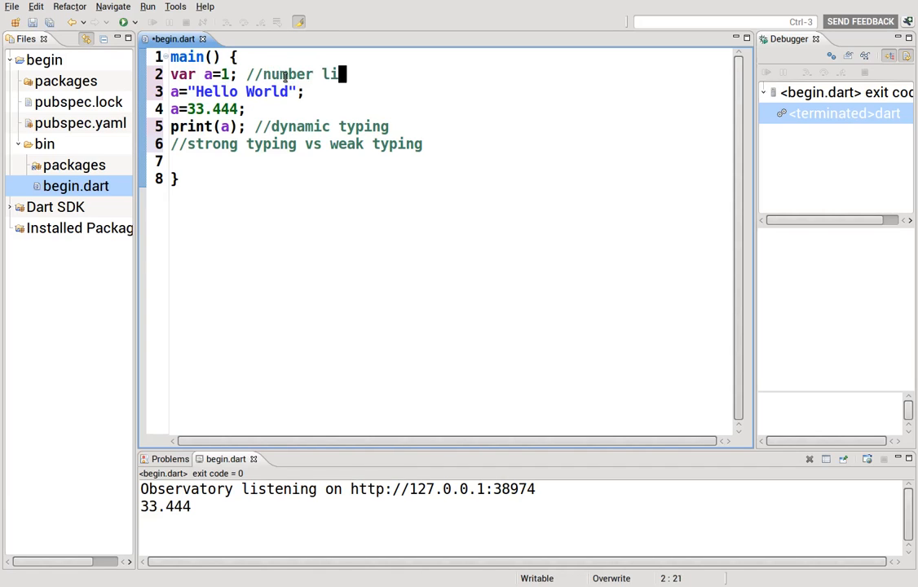
text(teral)
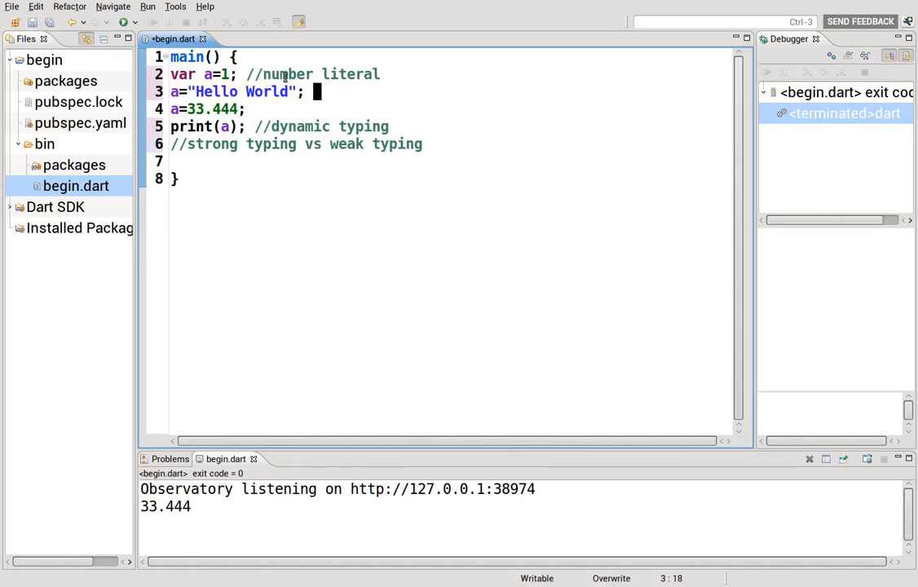
text(//)
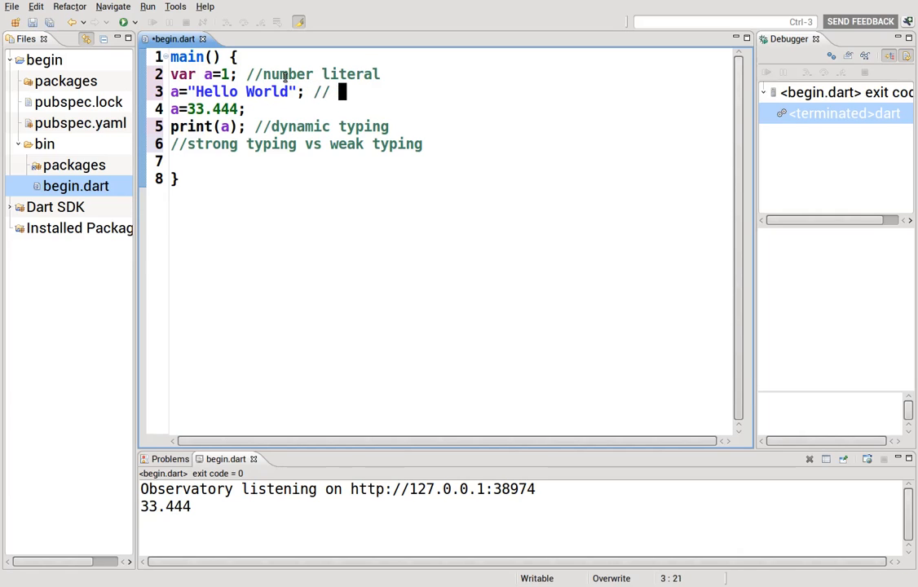
text(string)
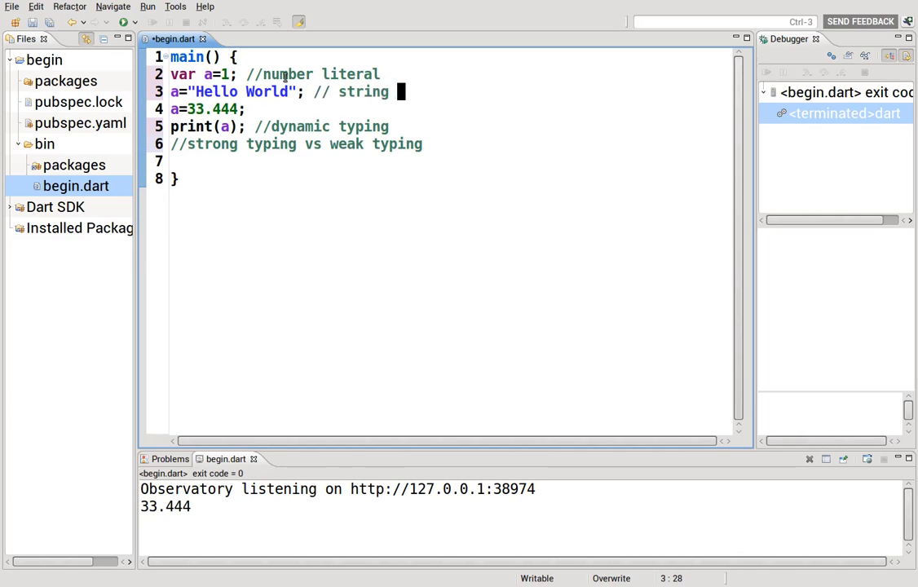
text(literal)
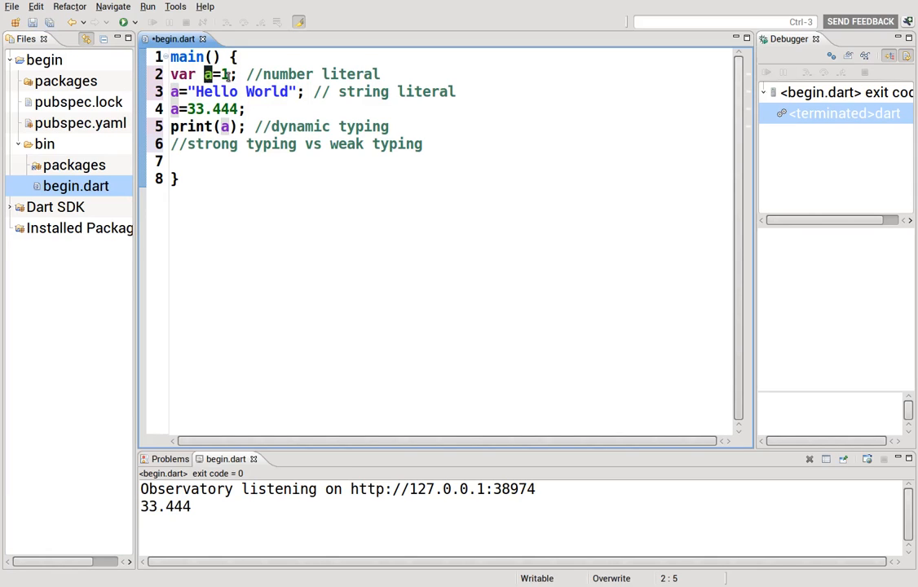
mouse_move(212, 75)
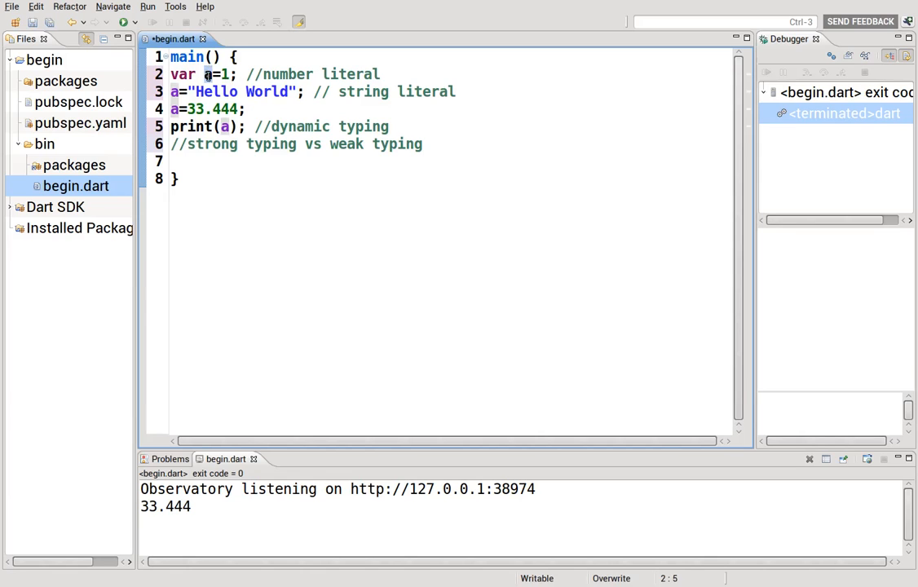
click(274, 75)
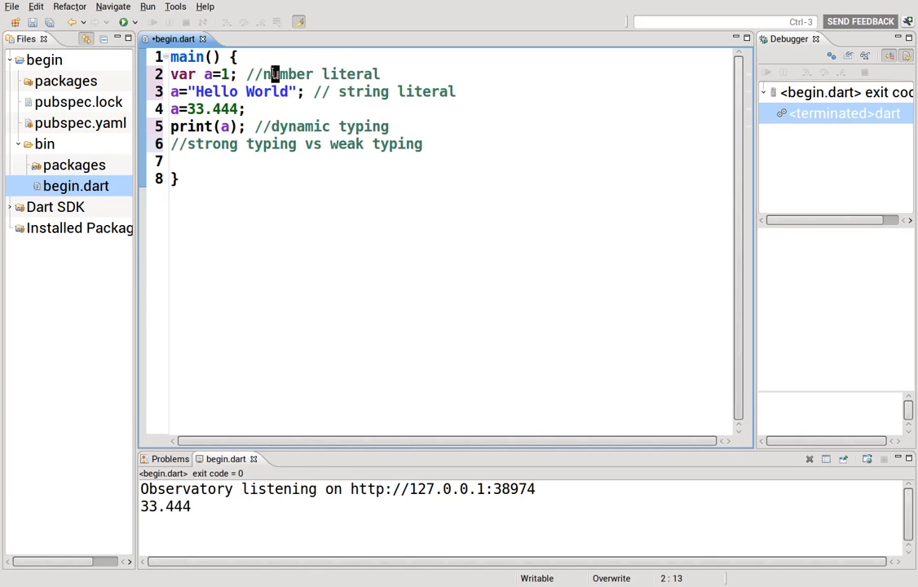
drag(267, 73, 378, 73)
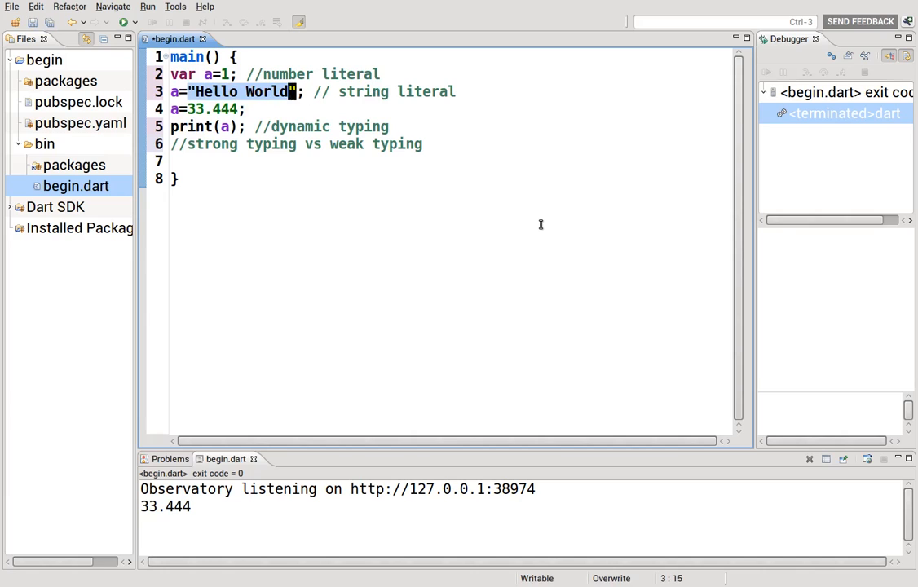
mouse_move(492, 187)
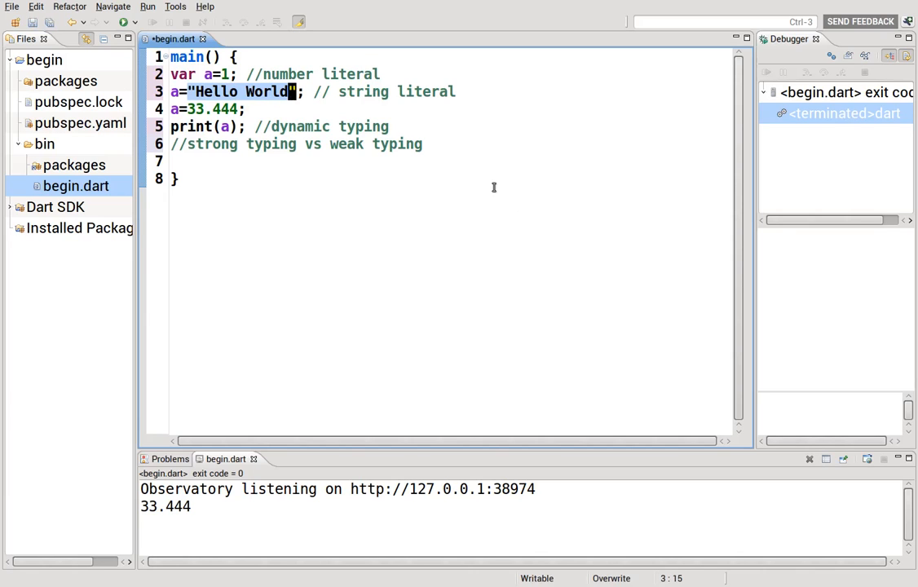